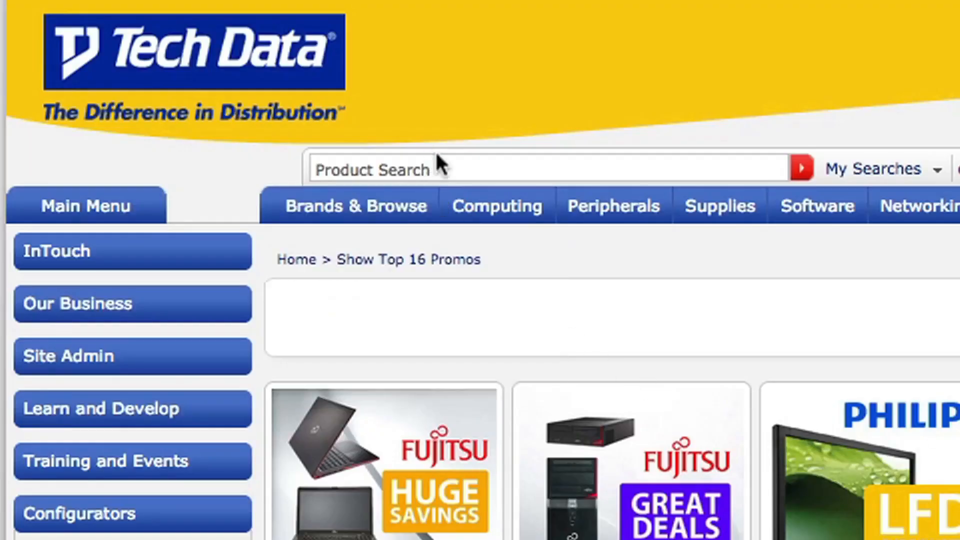
Step: Enter 'tablet' in the Product Search box to list category suggestions with item counts
left_click(552, 168)
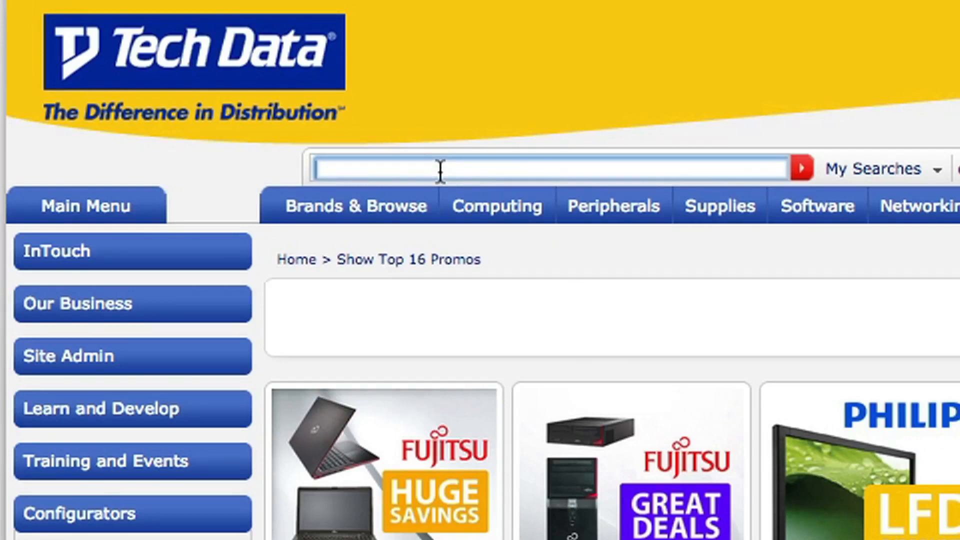
type("tablet")
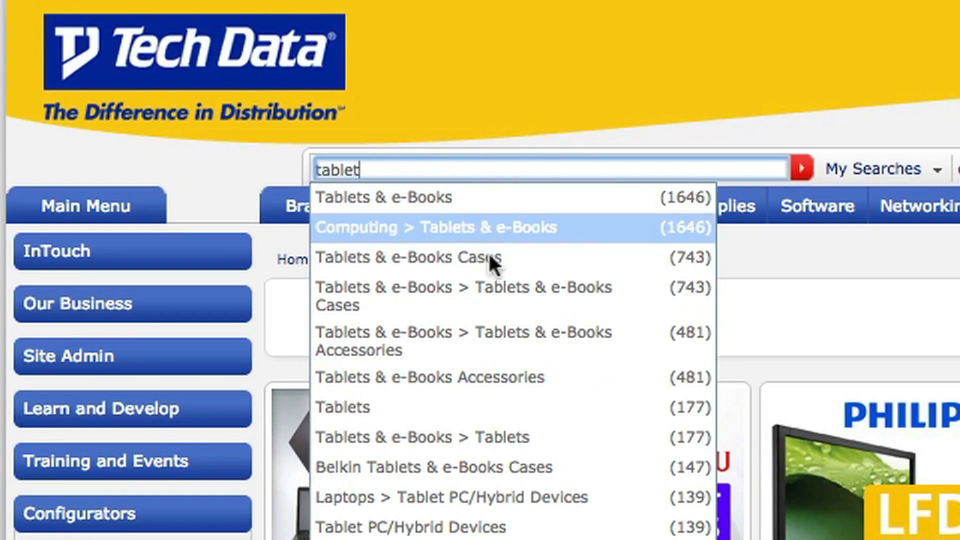
mouse_move(533, 526)
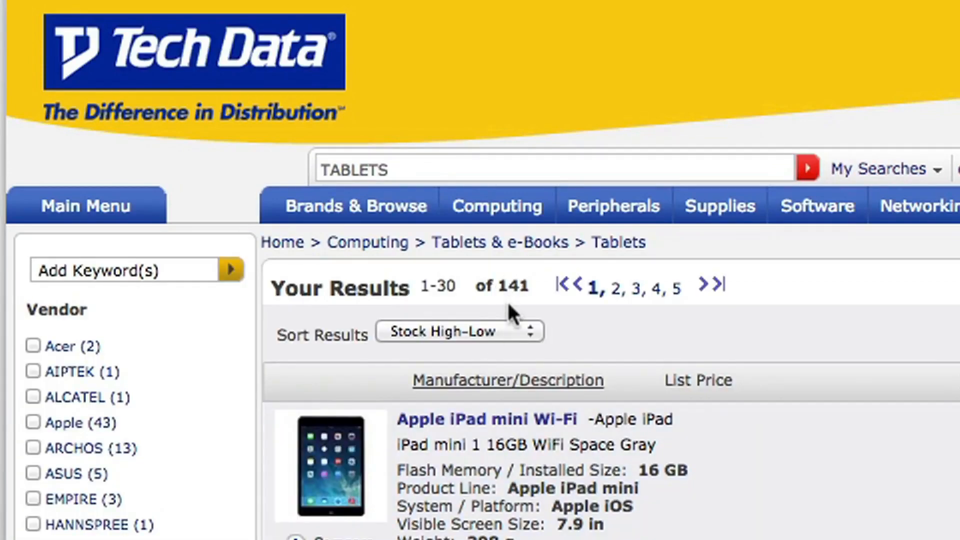
Step: Scroll down the 141 tablet results to review the vendor and specification filters in the sidebar
scroll("down", 3)
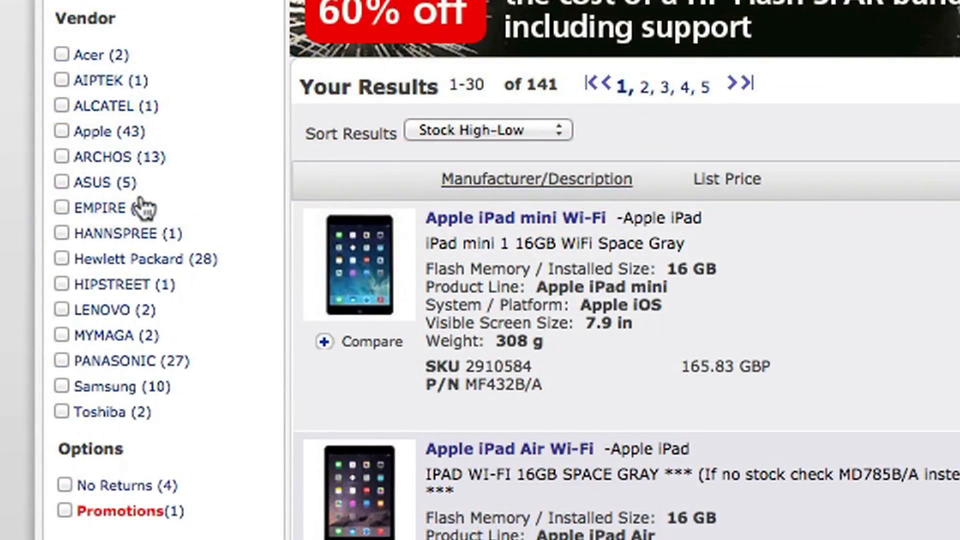
scroll("down", 3)
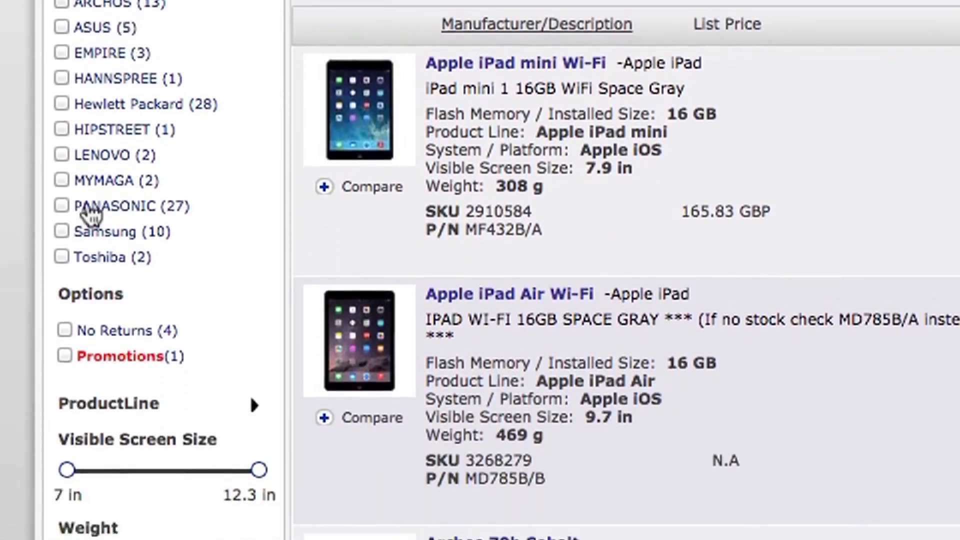
scroll("down", 3)
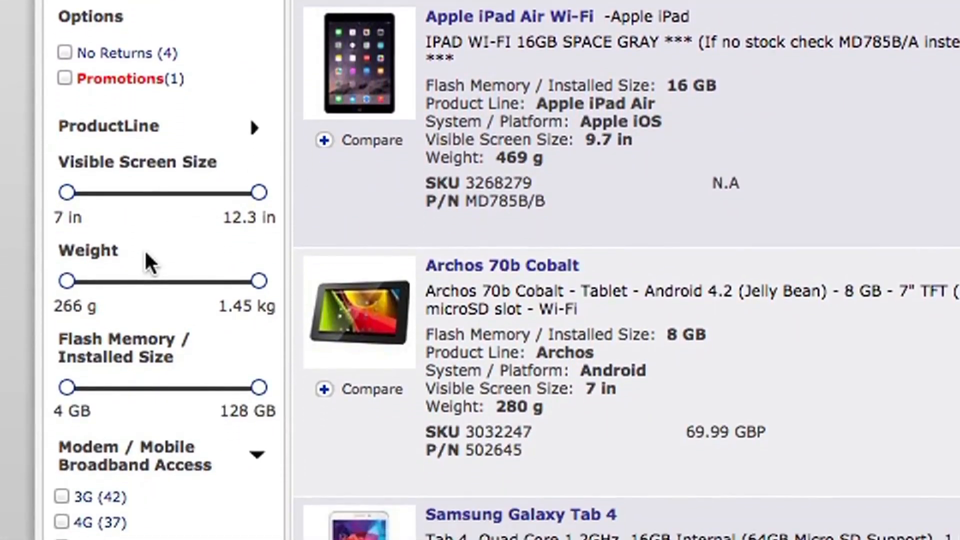